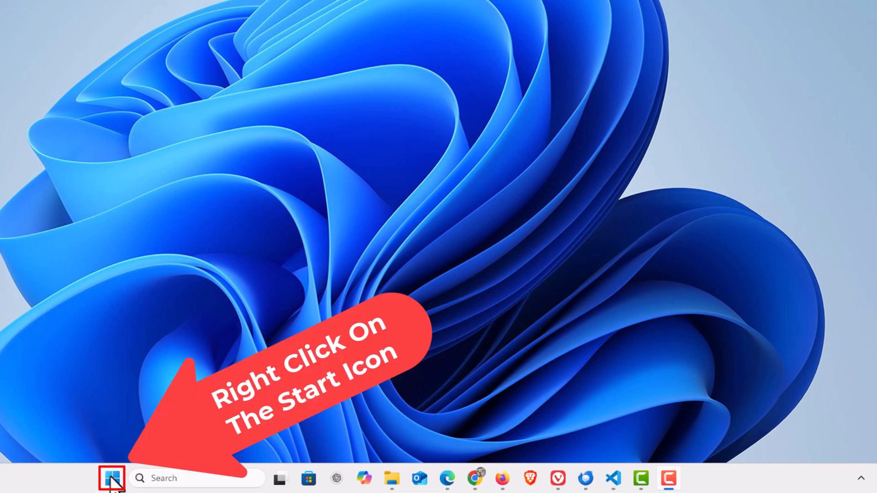
- Launch Settings from the Start button's right-click quick link menu
right_click(113, 484)
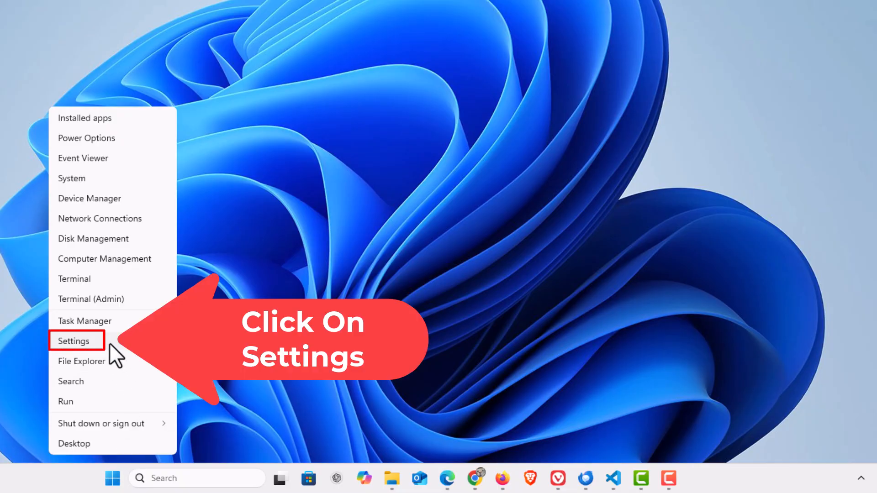
click(77, 341)
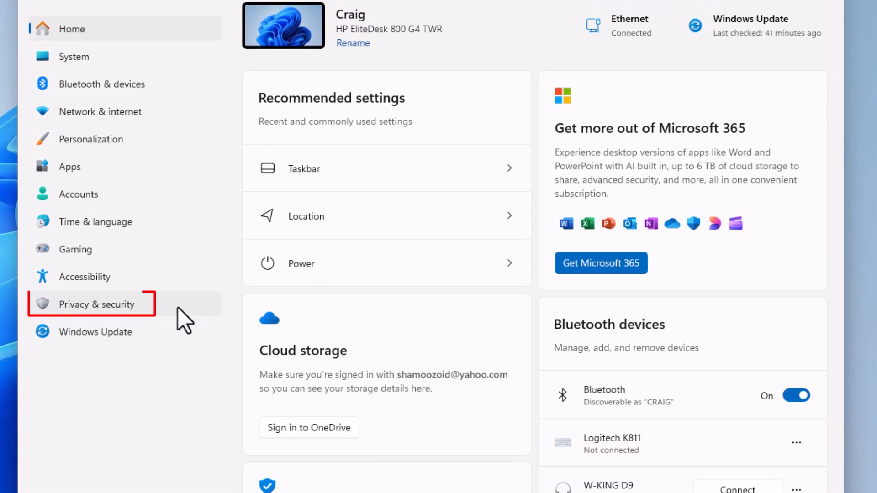
mouse_move(154, 319)
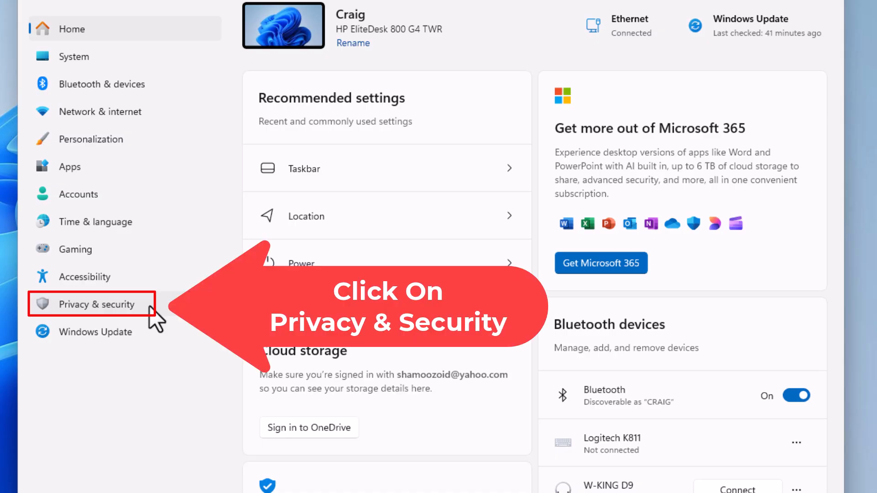
- Select Privacy & security in the Settings sidebar
click(96, 305)
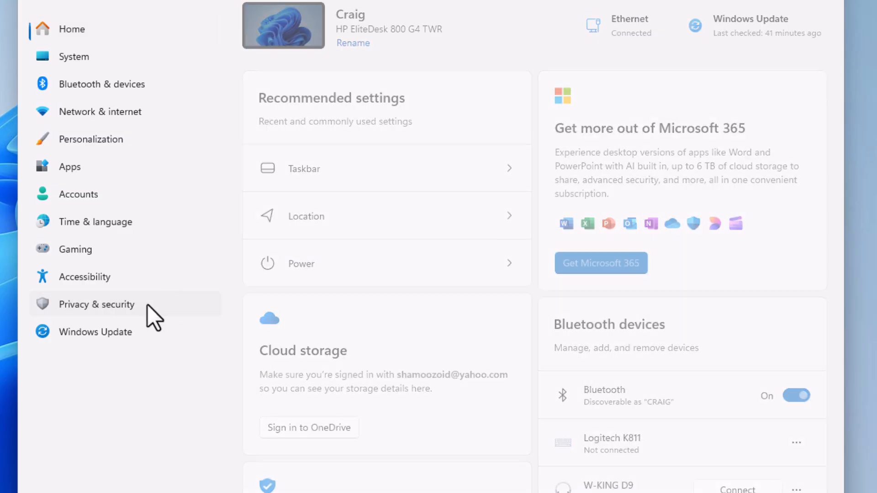
- Open the Search page under Windows permissions in Privacy & security
click(97, 304)
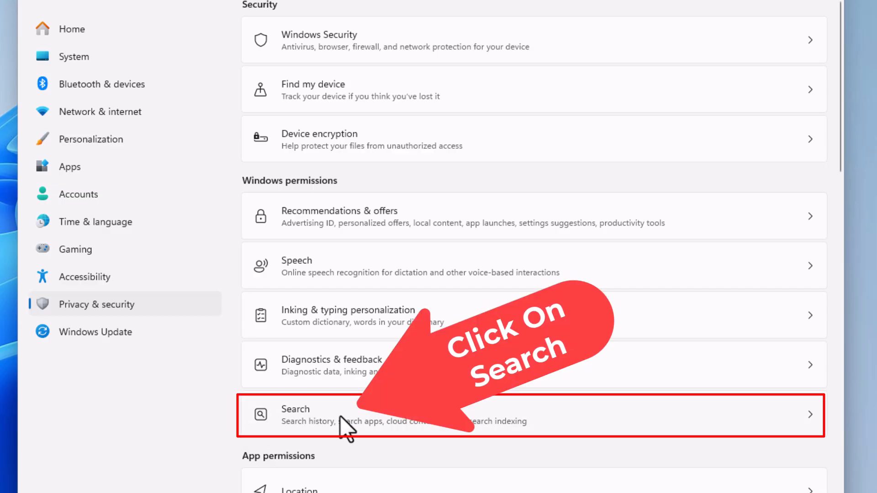
click(345, 422)
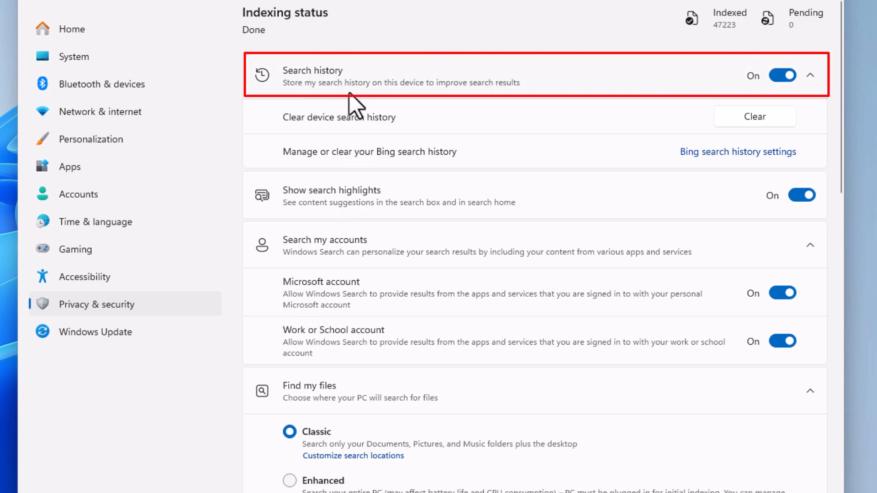
mouse_move(460, 107)
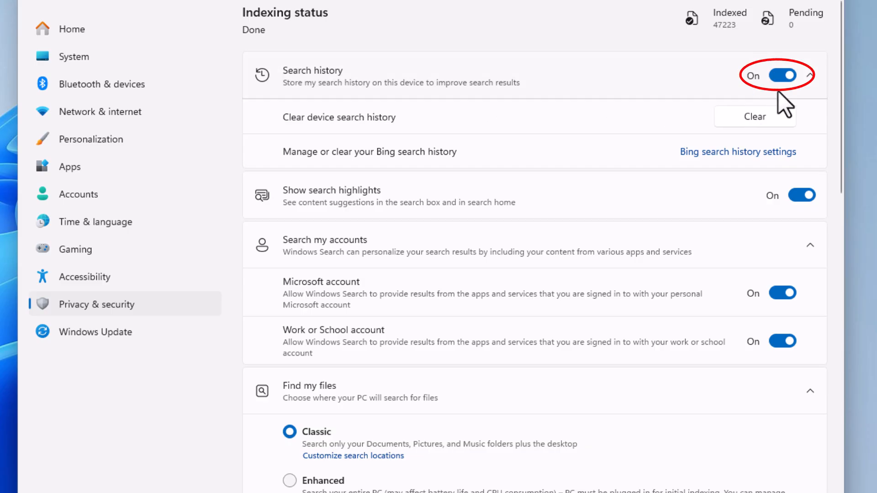
click(784, 76)
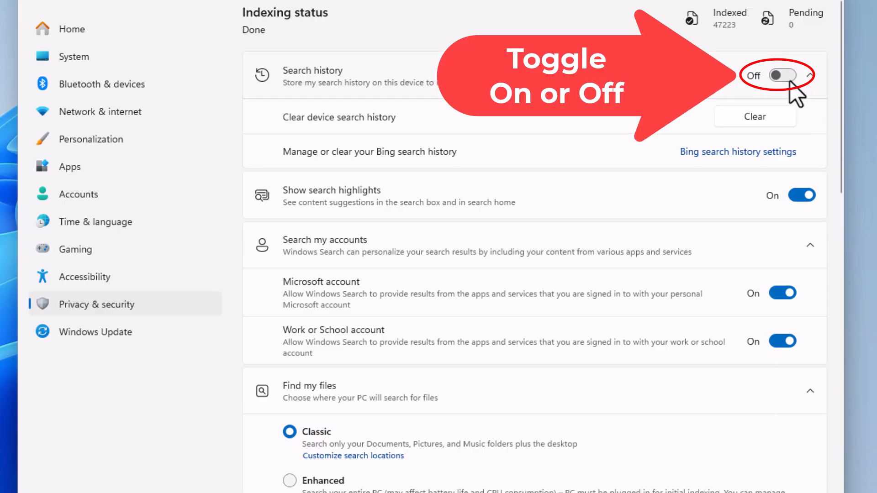
click(783, 76)
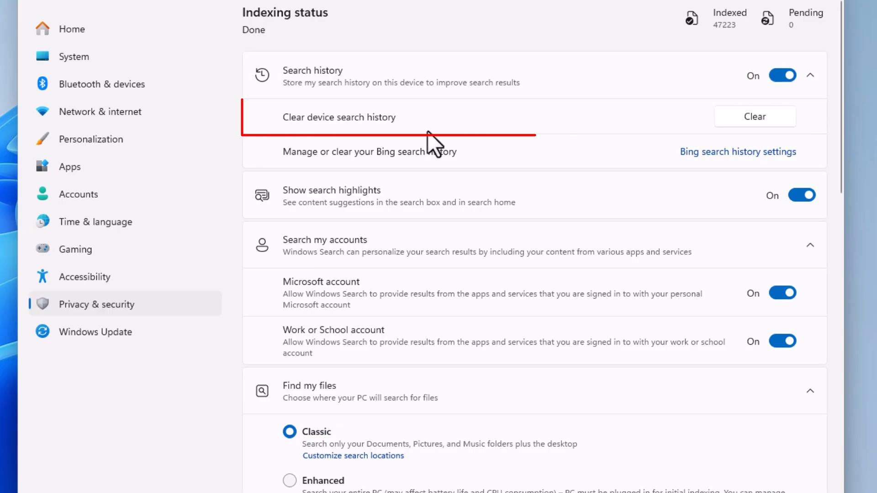